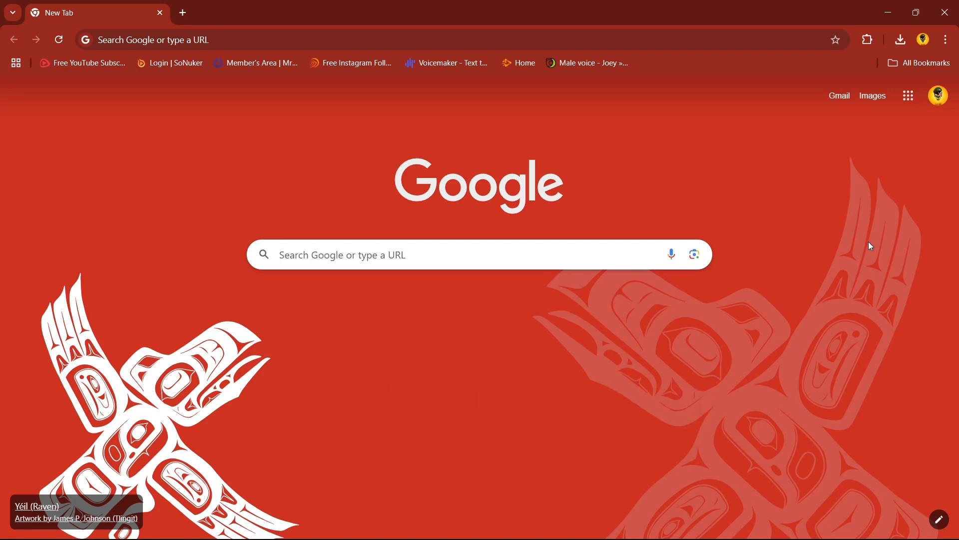
pyautogui.moveTo(891, 198)
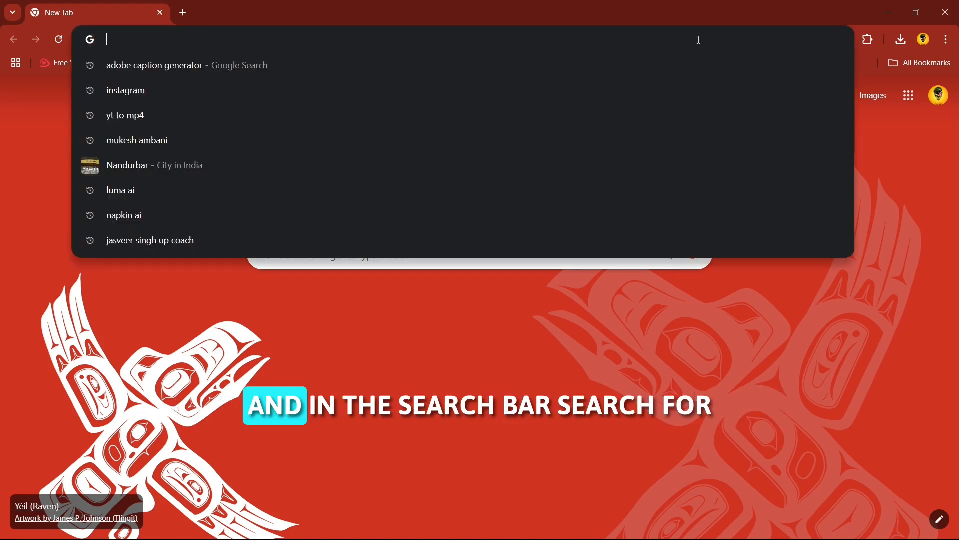
# - Search Google for 'leonardo ai' from the Chrome address bar
pyautogui.write('lensgo.ai/style-transfer')
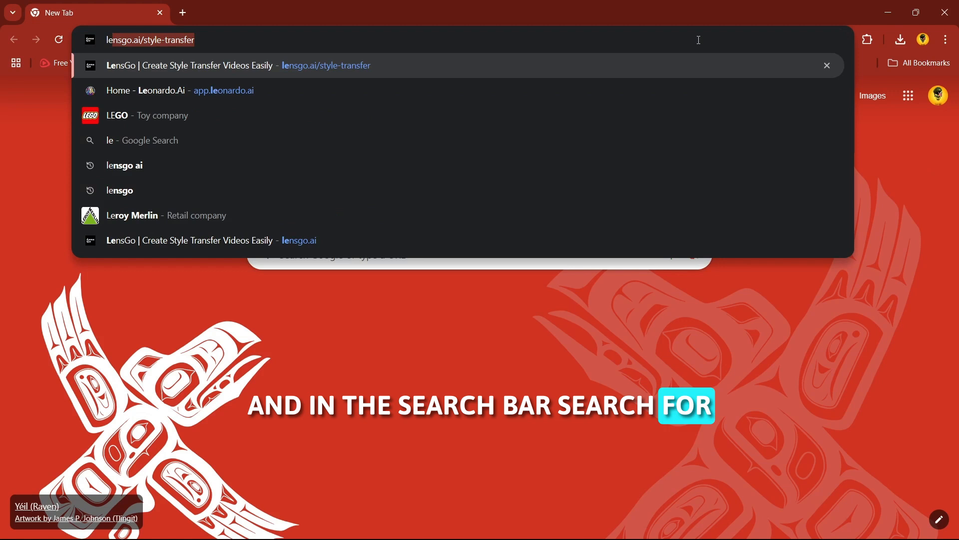
pyautogui.write('leorn')
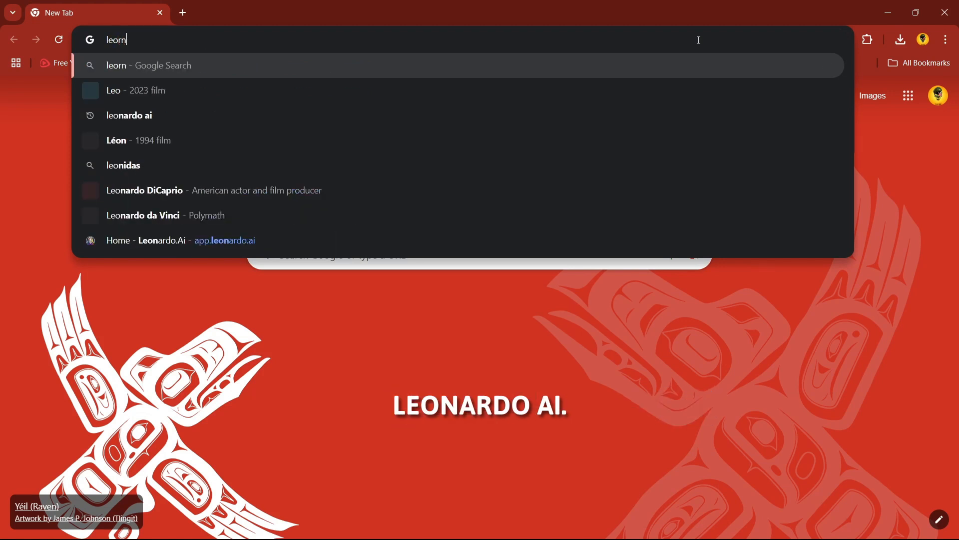
pyautogui.click(129, 115)
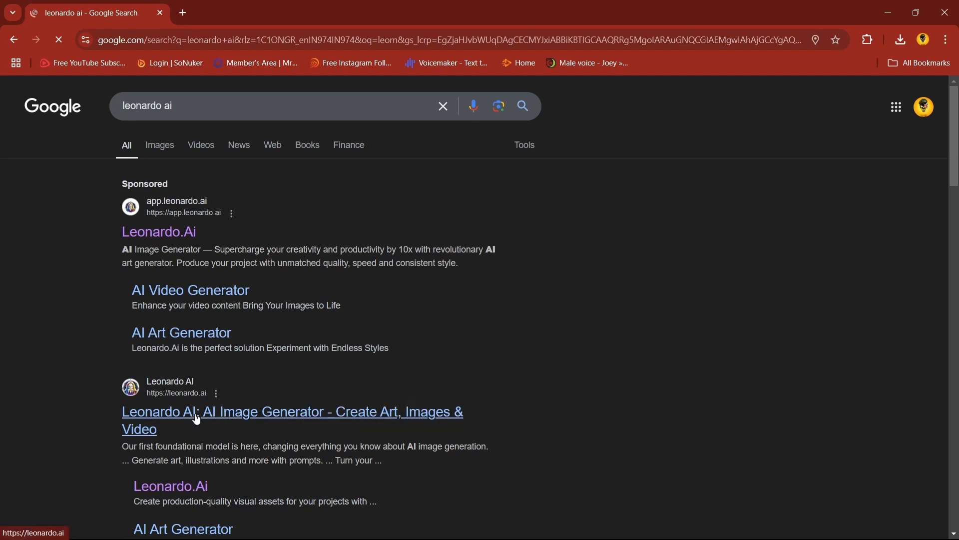
# - Open the official Leonardo AI site from the results and launch the web app
pyautogui.click(196, 413)
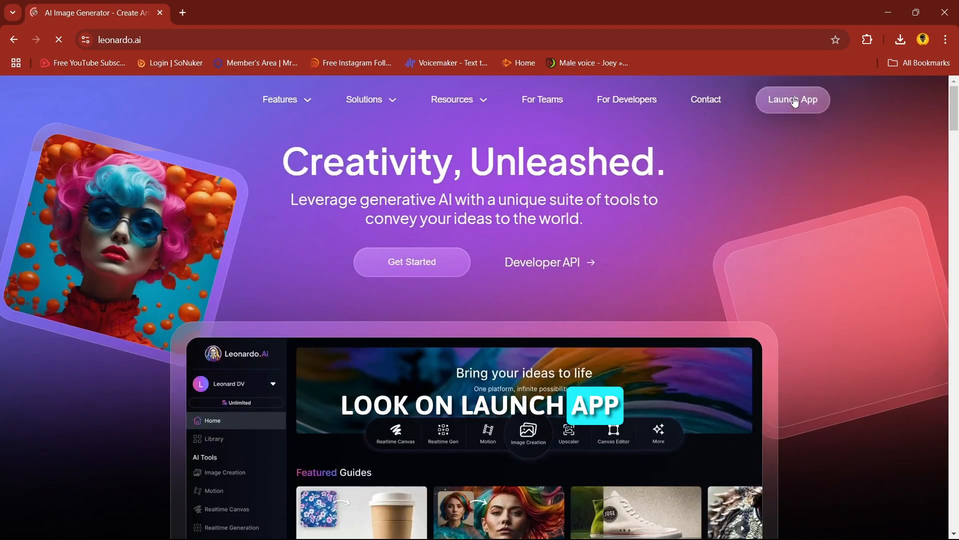
pyautogui.click(793, 100)
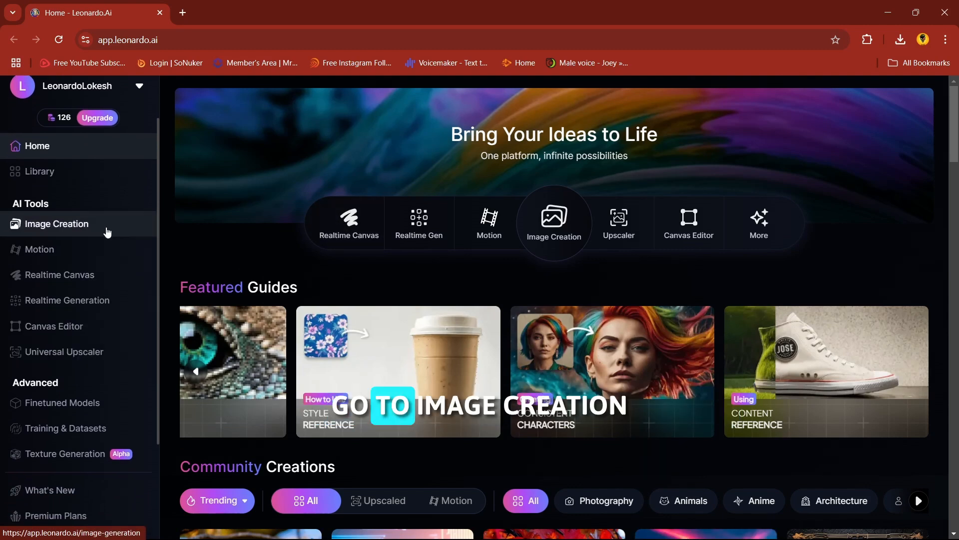
# - Go to Image Creation and select the existing anime rainy Japanese street prompt
pyautogui.click(57, 223)
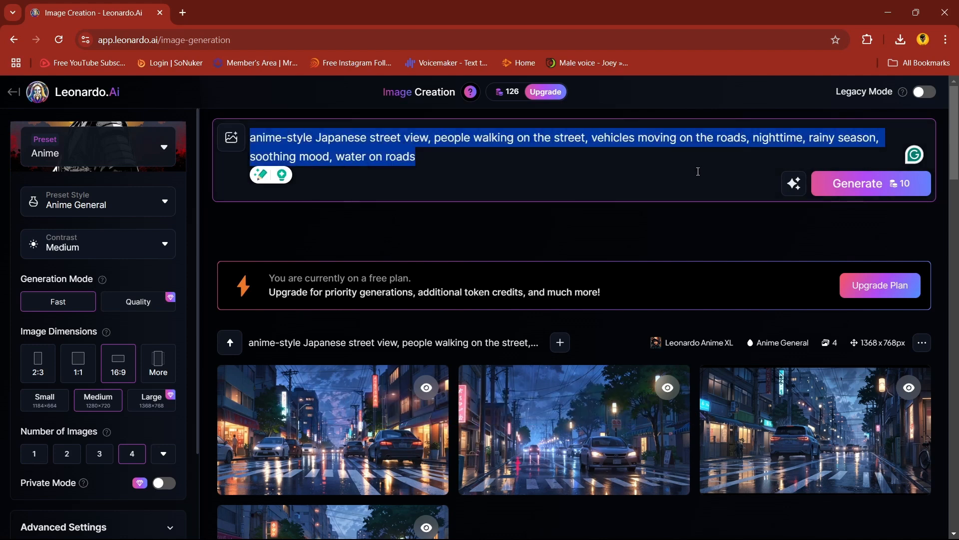
pyautogui.click(97, 146)
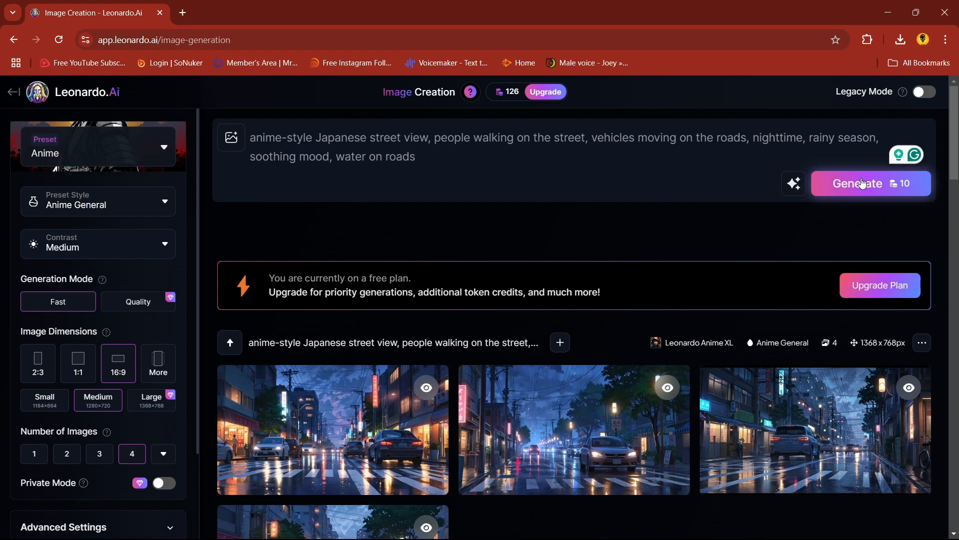
# - Generate four images from the street prompt and scroll to view the results
pyautogui.click(871, 184)
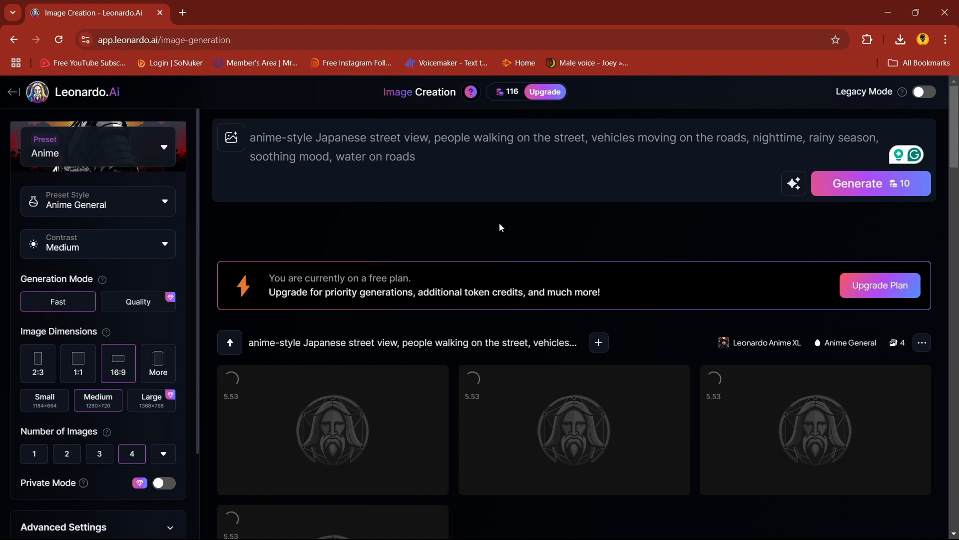
pyautogui.scroll(-3)
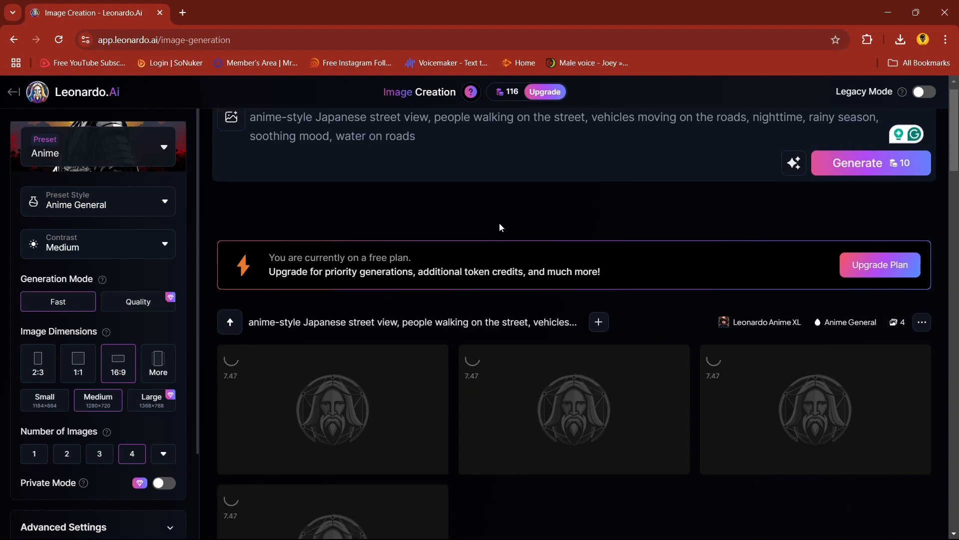
pyautogui.scroll(-3)
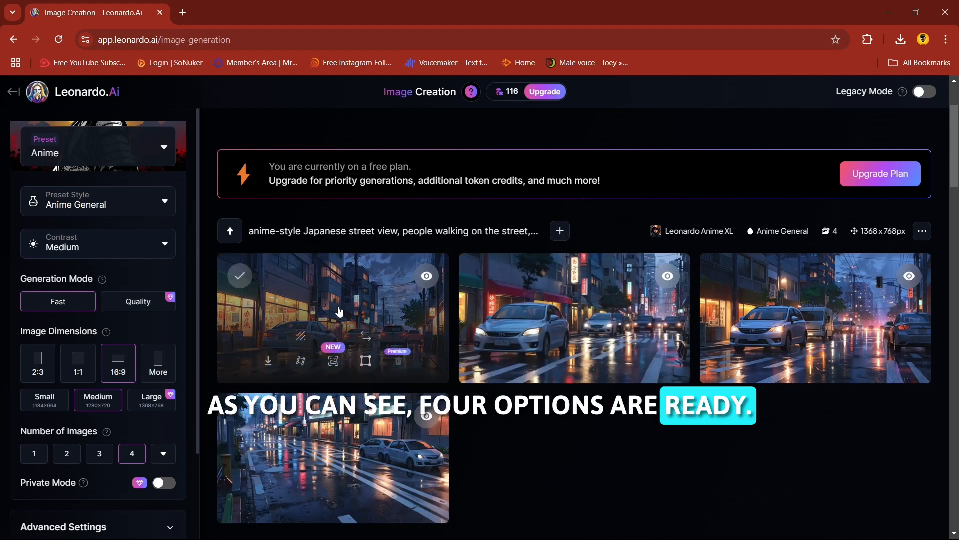
# - Browse the generated images full size and download the white hatchback crosswalk image
pyautogui.click(338, 312)
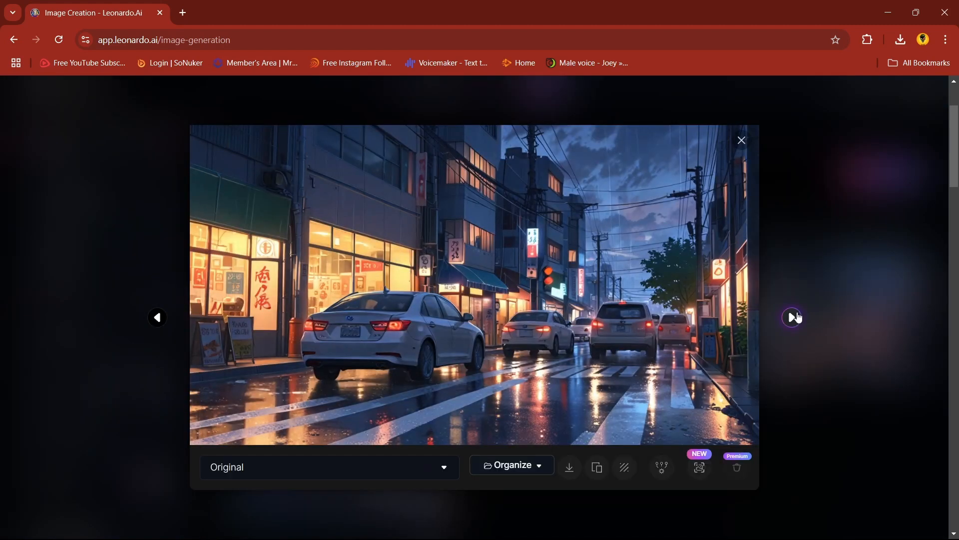
pyautogui.click(792, 317)
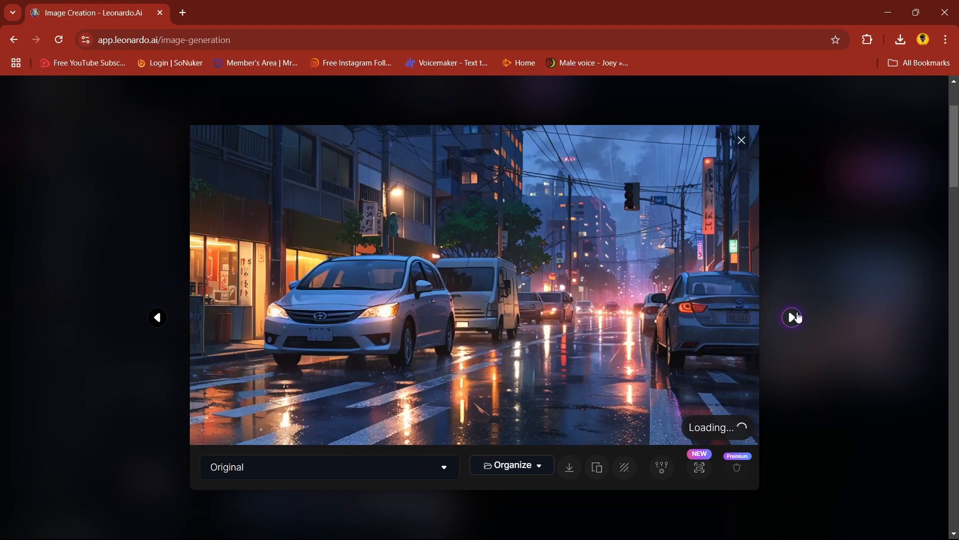
pyautogui.click(793, 318)
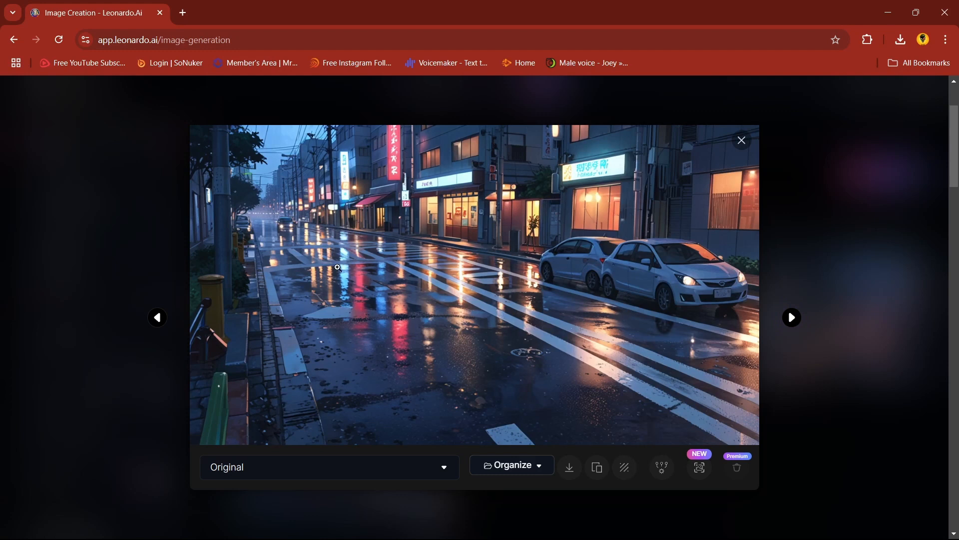
pyautogui.click(158, 318)
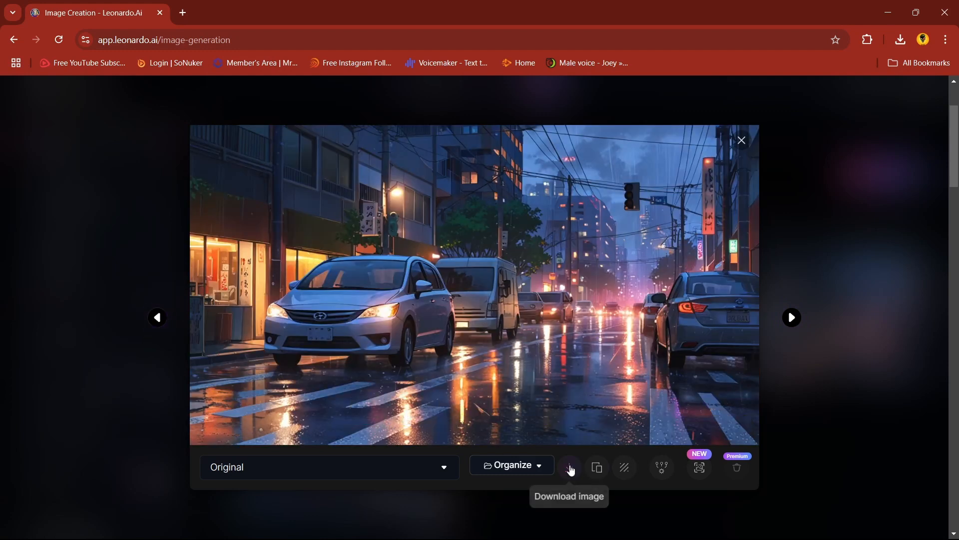
pyautogui.click(569, 467)
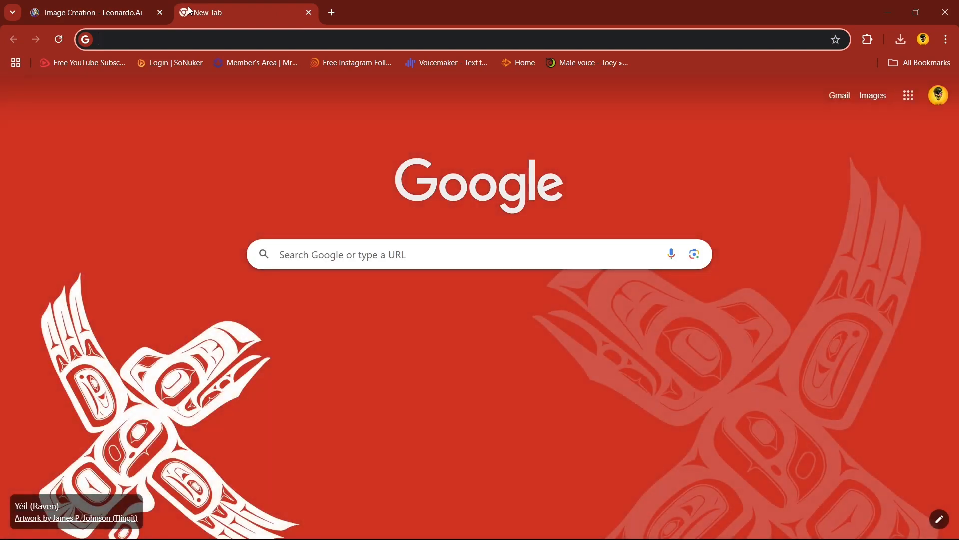
# - Search for Luma Labs, open the Dream Machine result, and start with Try Now
pyautogui.write('lumalabs.ai/dream-machine/creations')
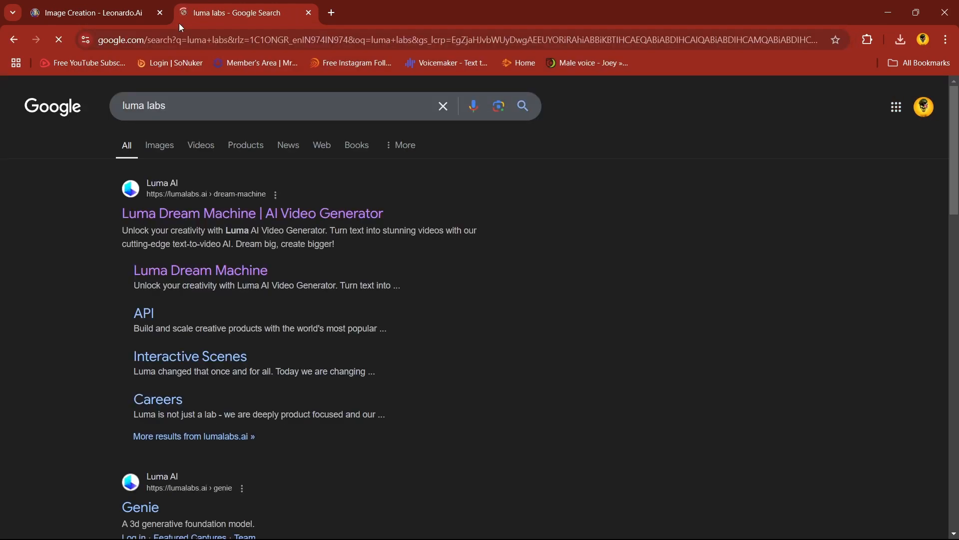
pyautogui.click(254, 214)
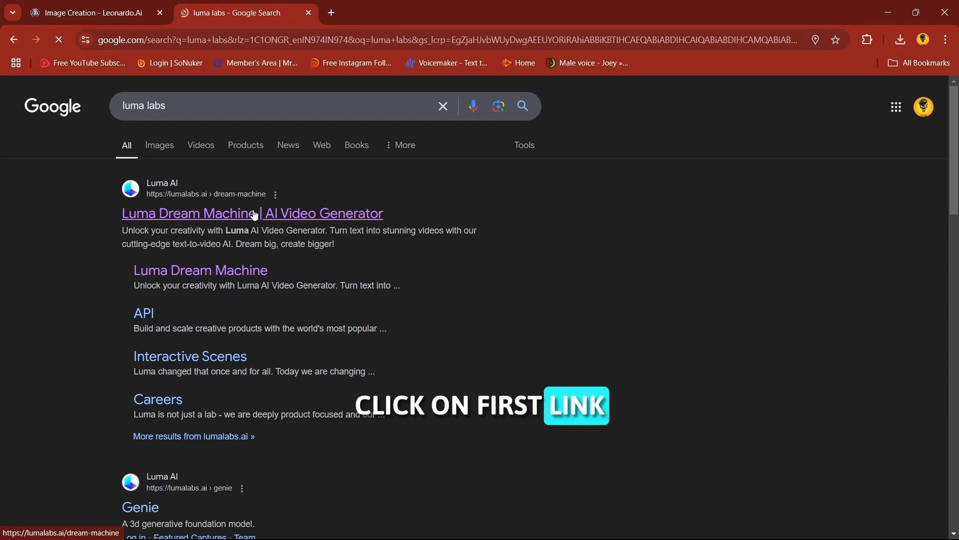
pyautogui.click(253, 213)
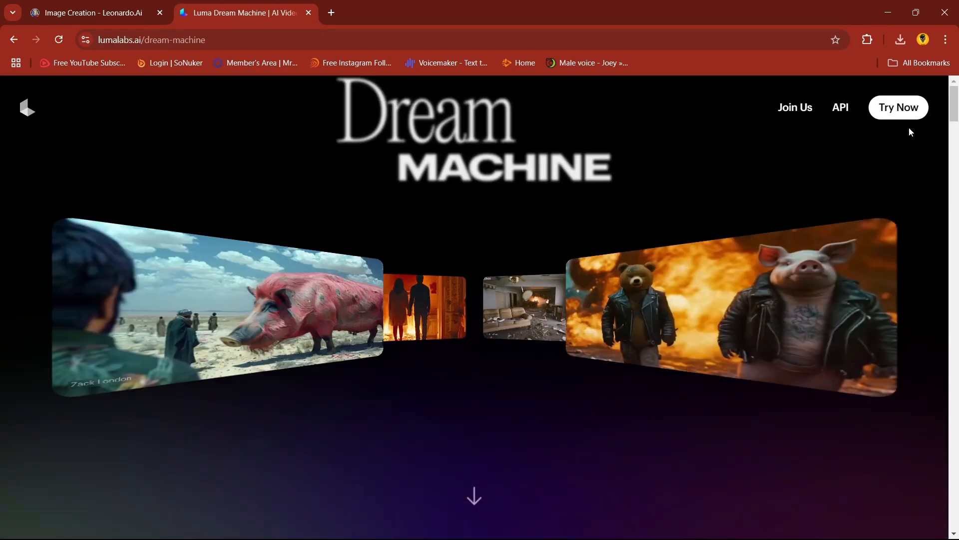
pyautogui.click(899, 107)
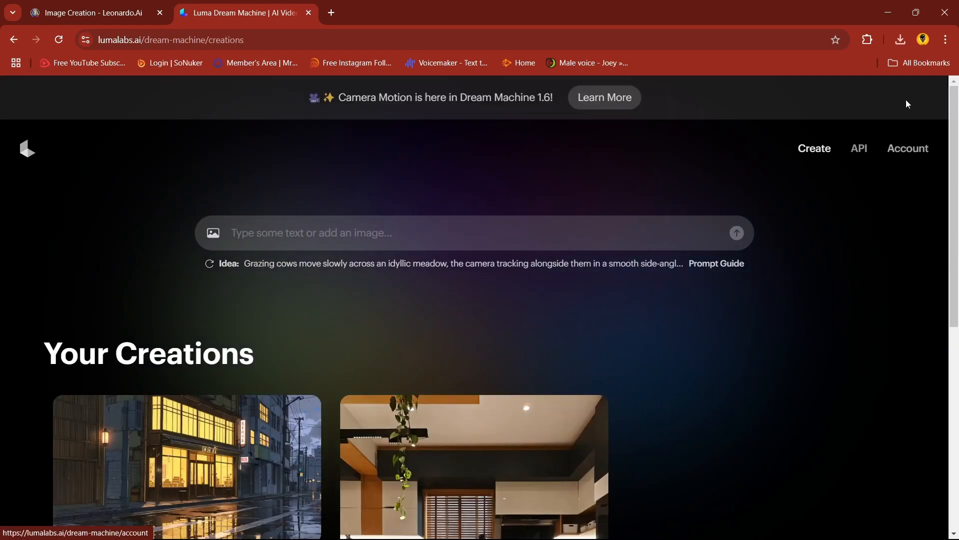
# - Attach the downloaded white hatchback street image as the starting frame
pyautogui.click(412, 232)
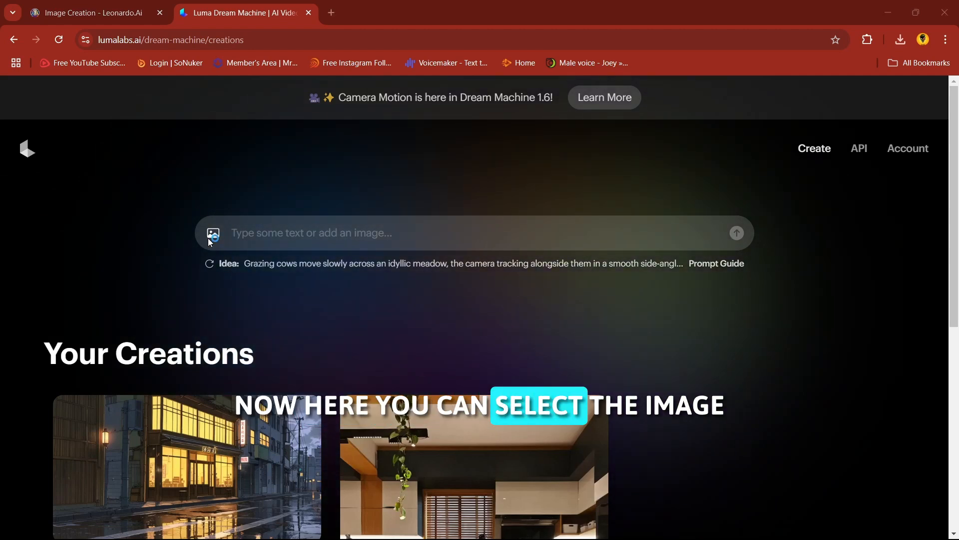
pyautogui.click(213, 233)
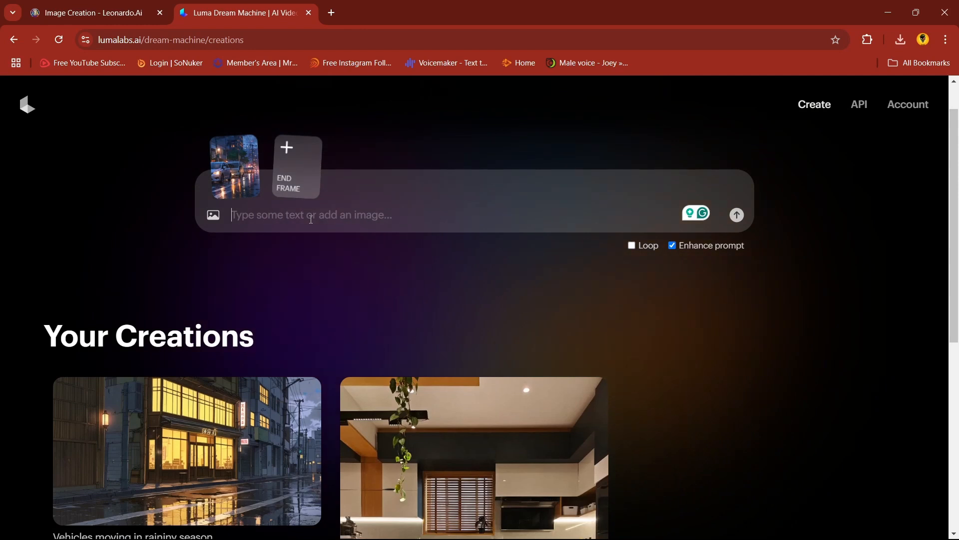
# - Enter the prompt 'moving vehicles, rainy season, people walking on the street'
pyautogui.write('moving')
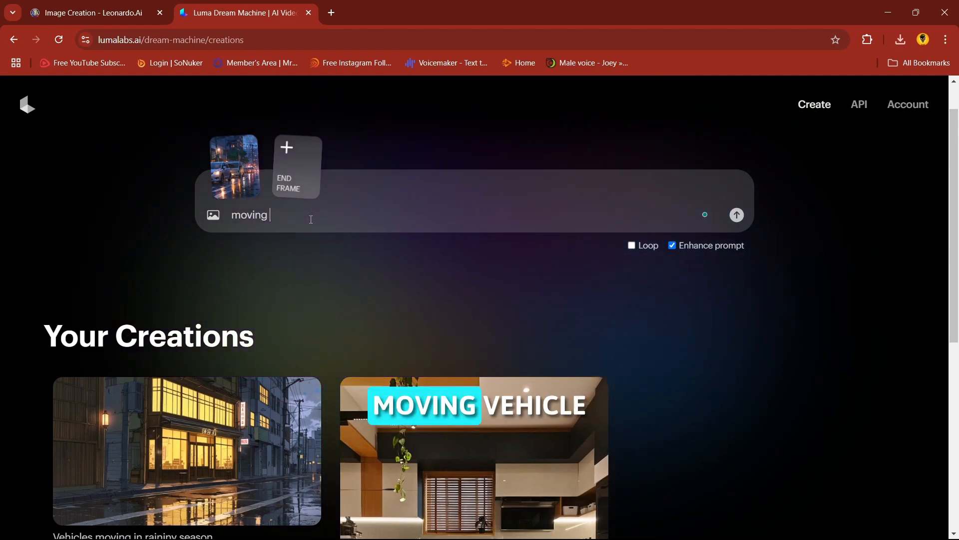
pyautogui.write('vehoi')
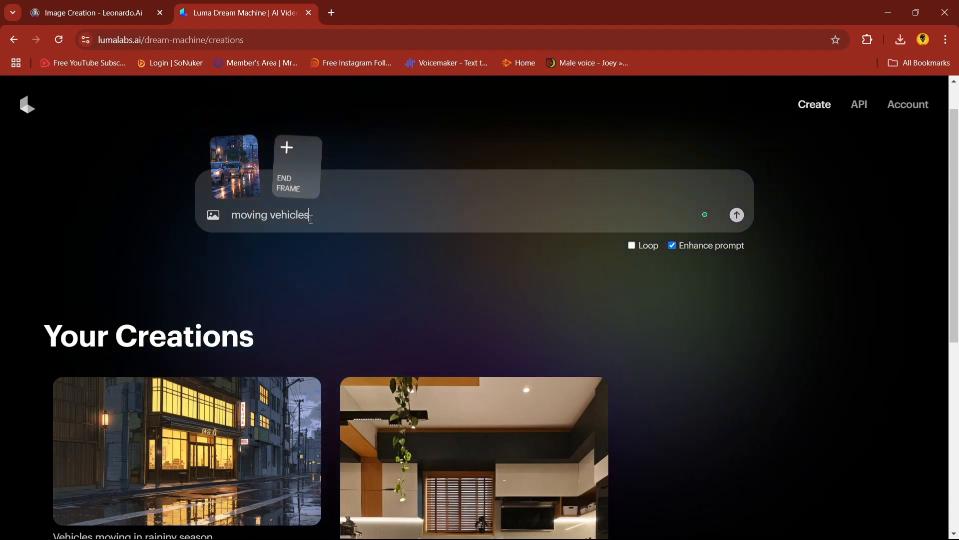
pyautogui.write(', rainy season, people walking on th')
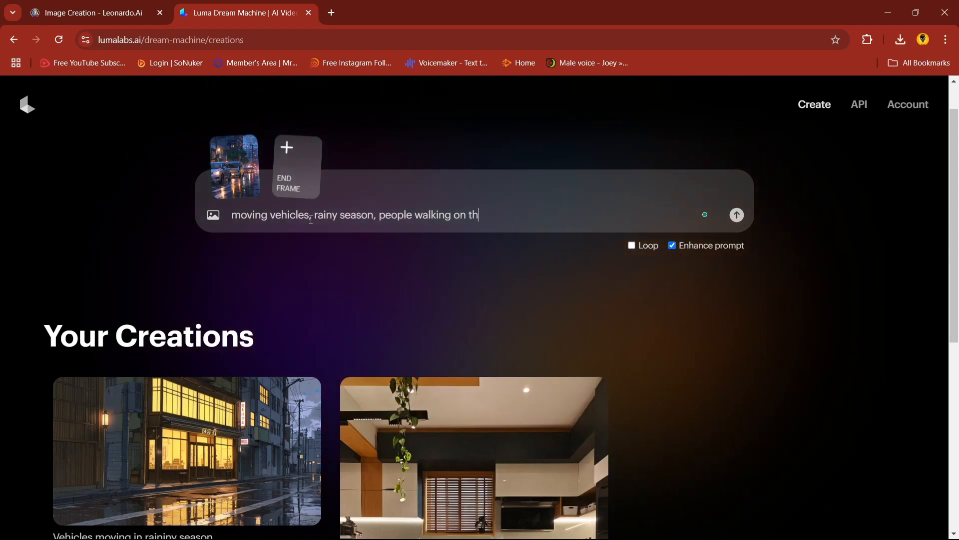
pyautogui.write('e street')
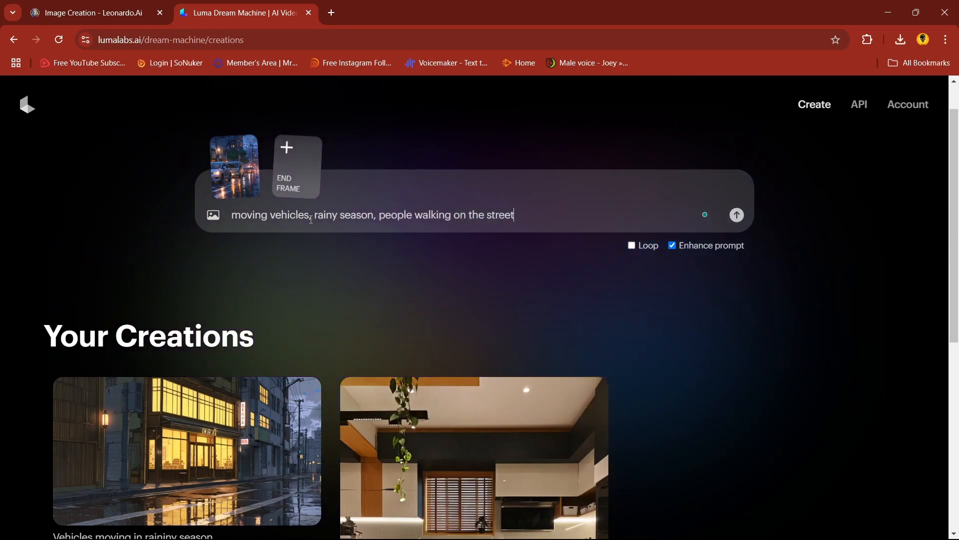